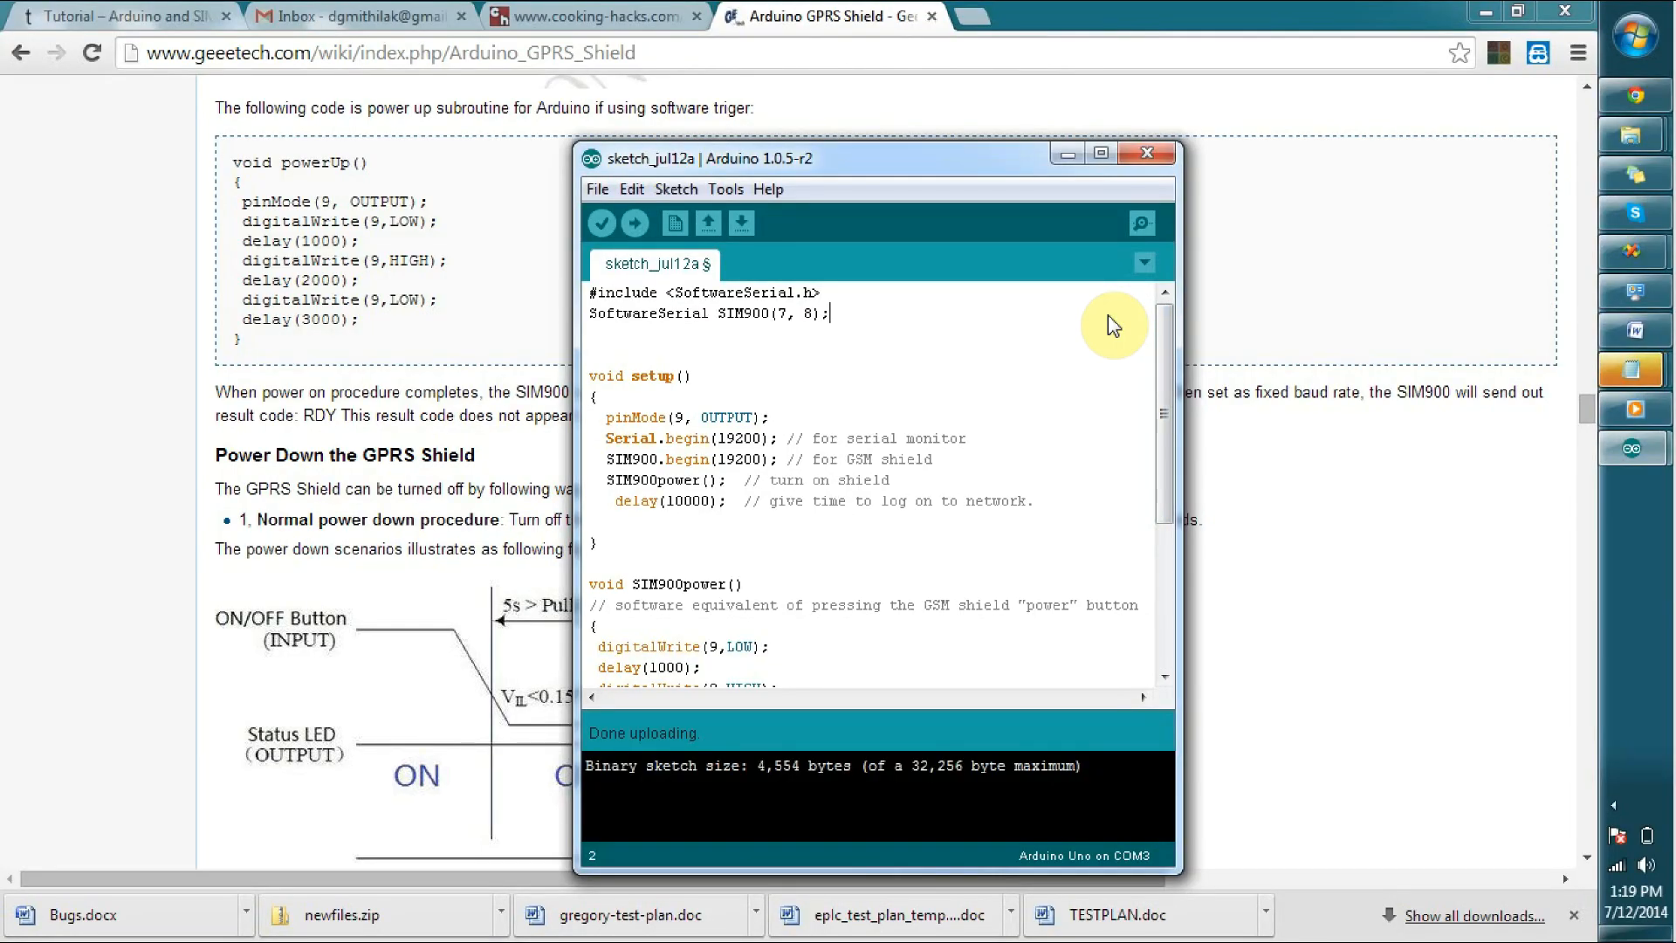
mouse_move(786, 326)
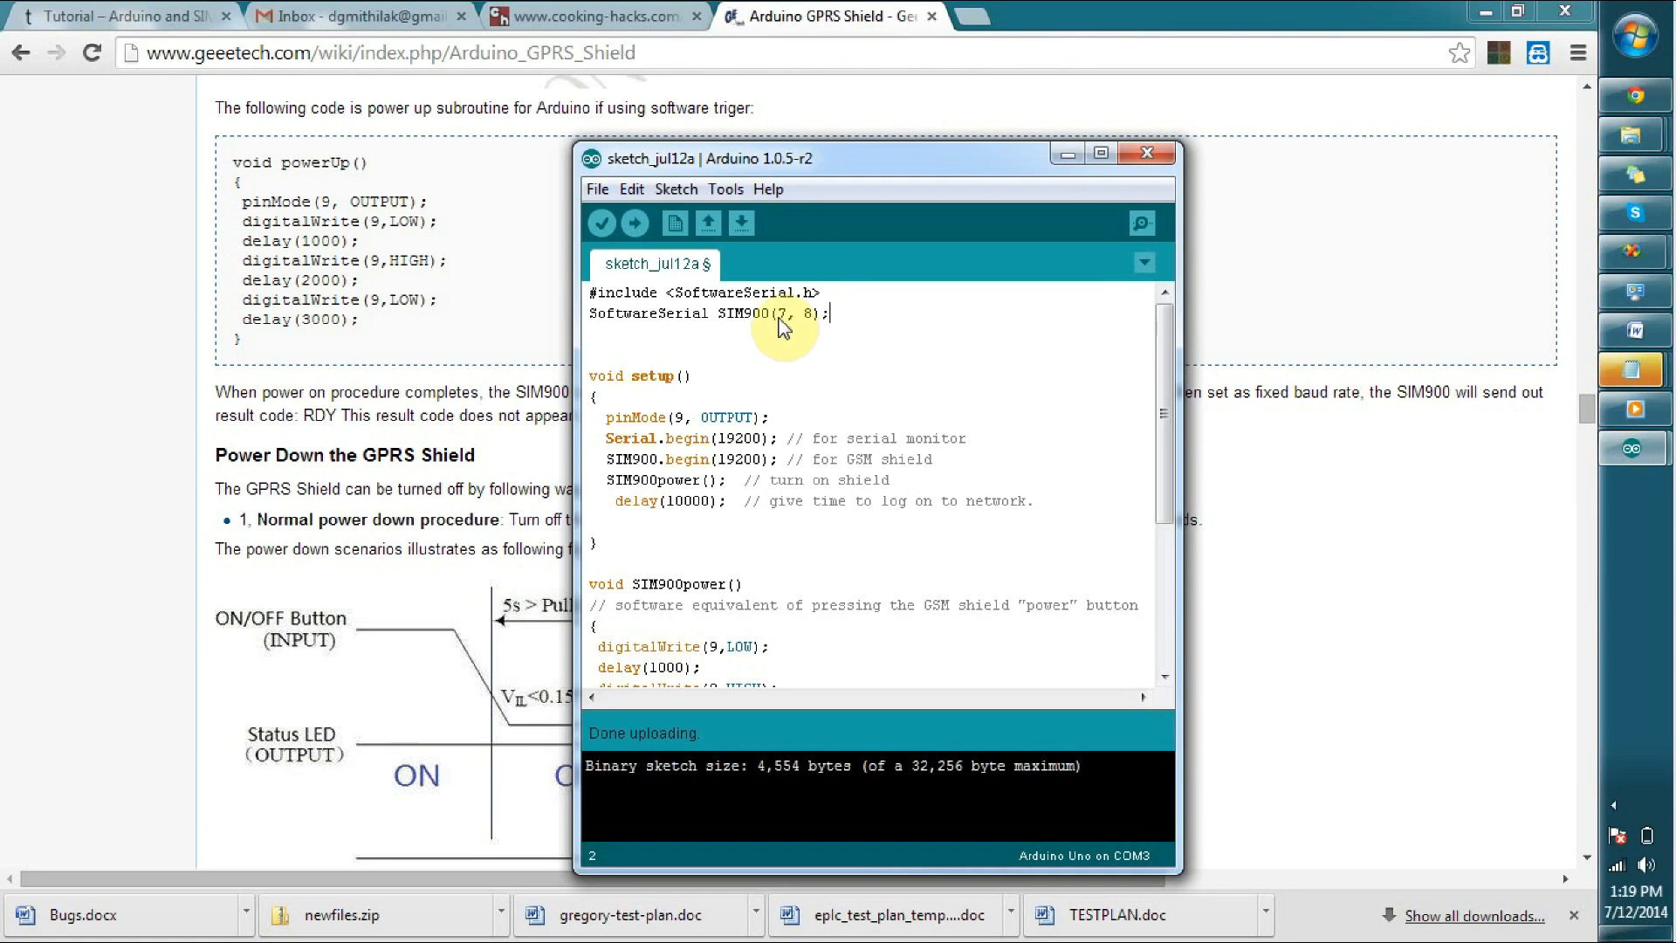
mouse_move(842, 323)
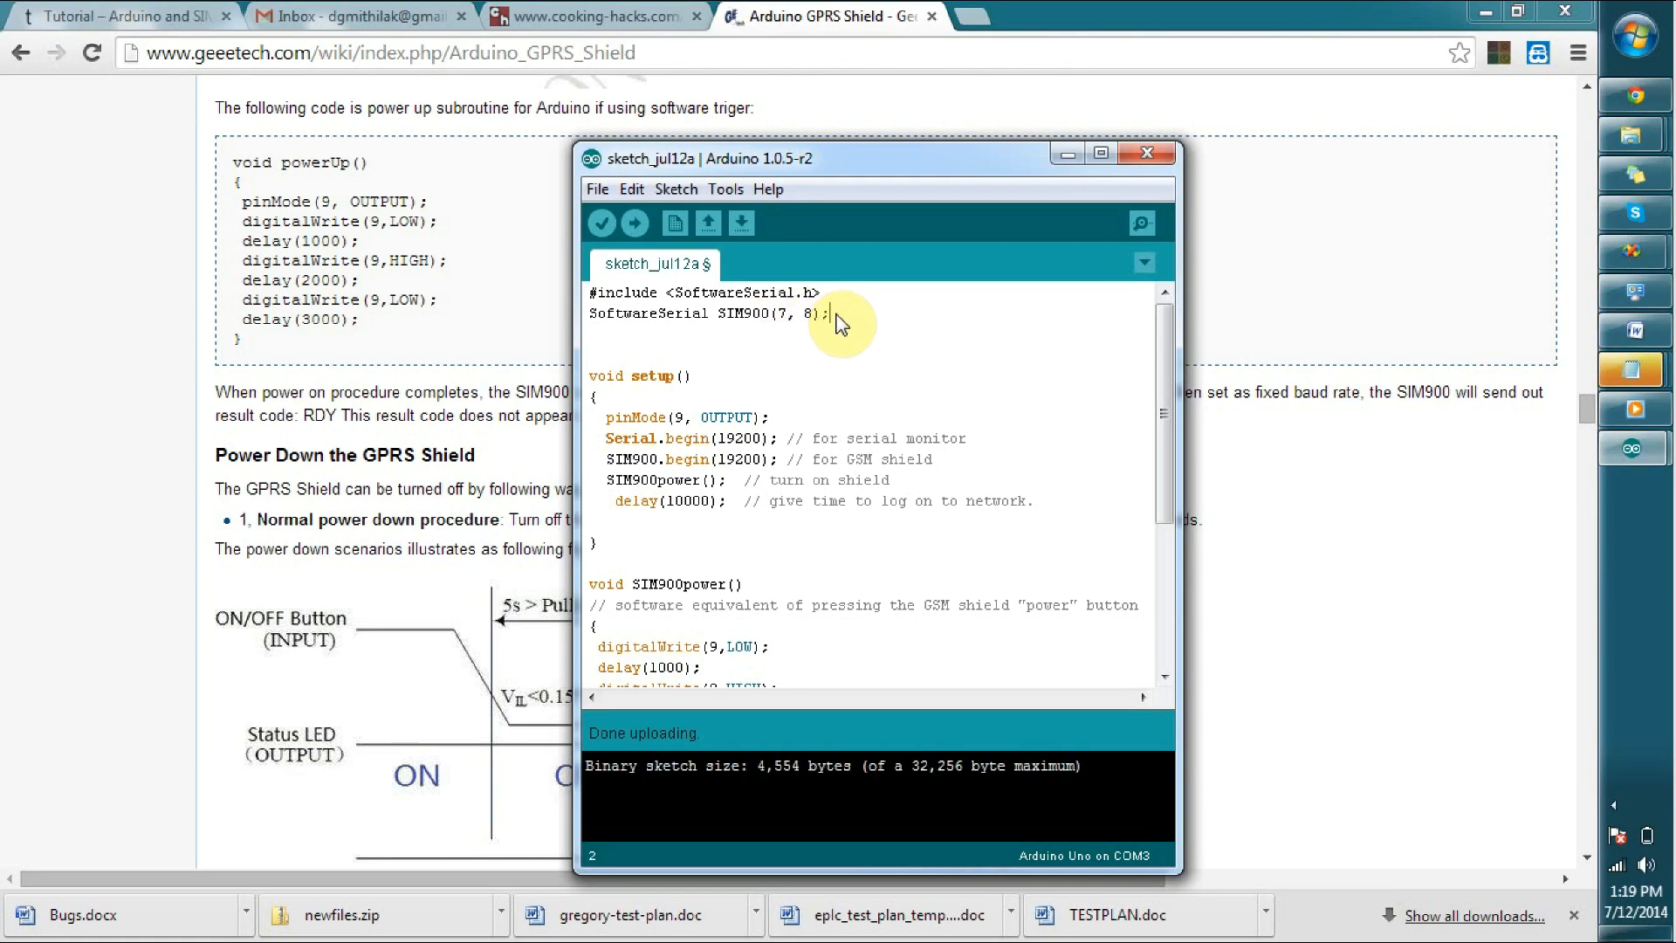
Review the sketch's pin 9 output line, then upload the SIM900 power-on sketch to the Uno on COM3.
scroll(down, 3)
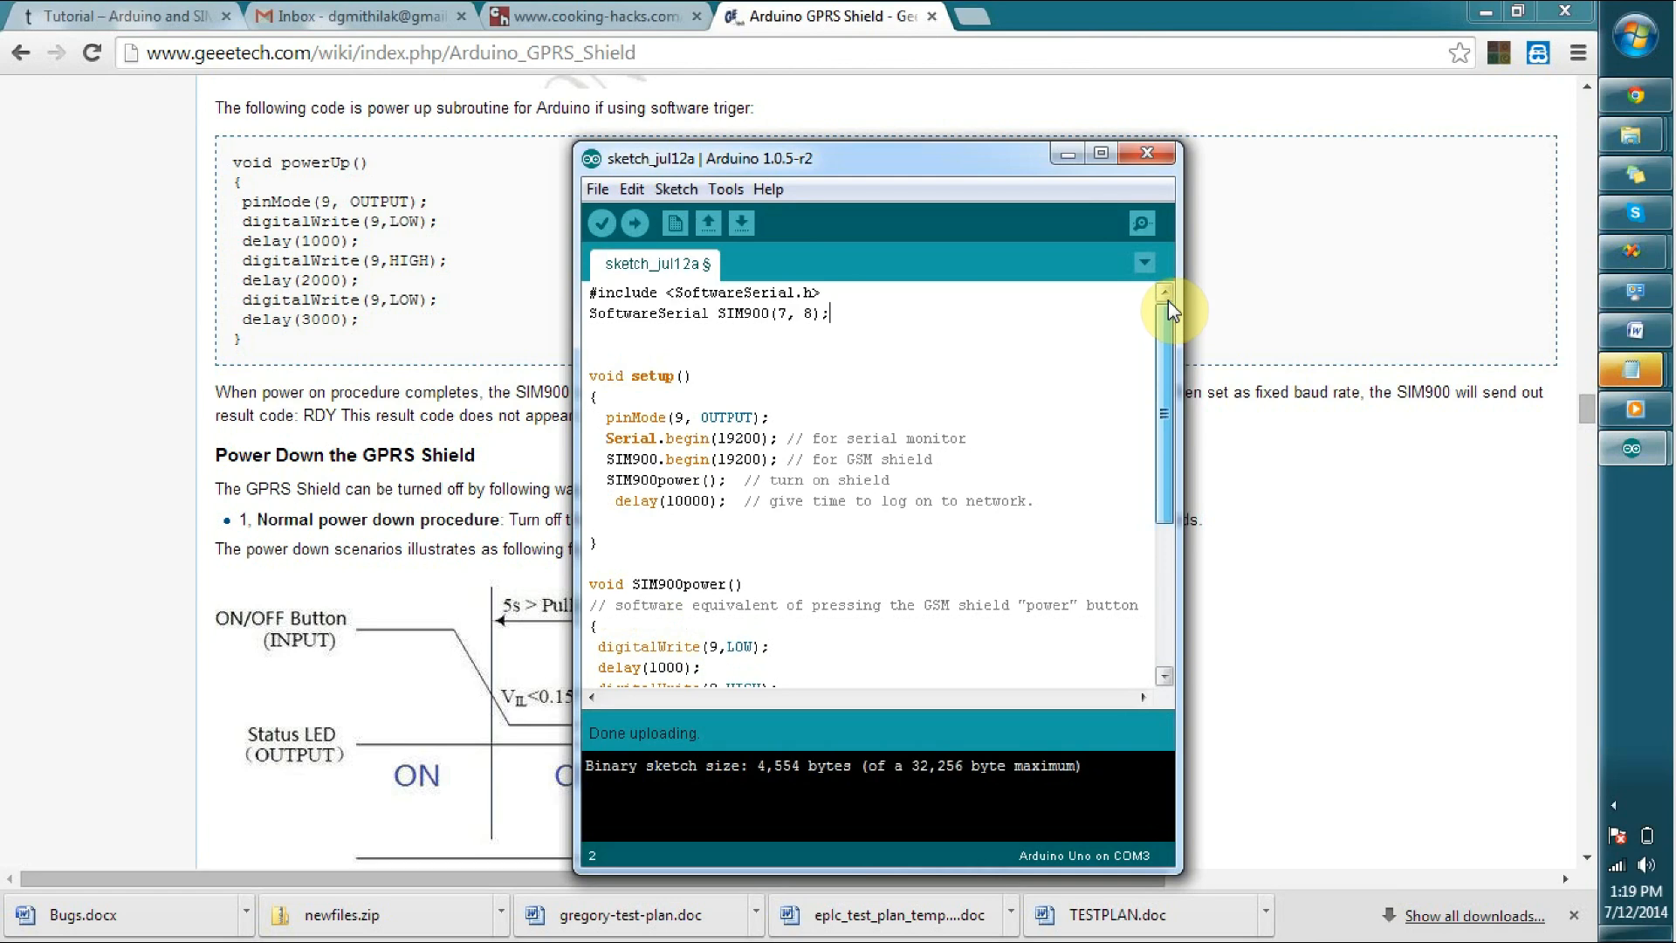
scroll(down, 3)
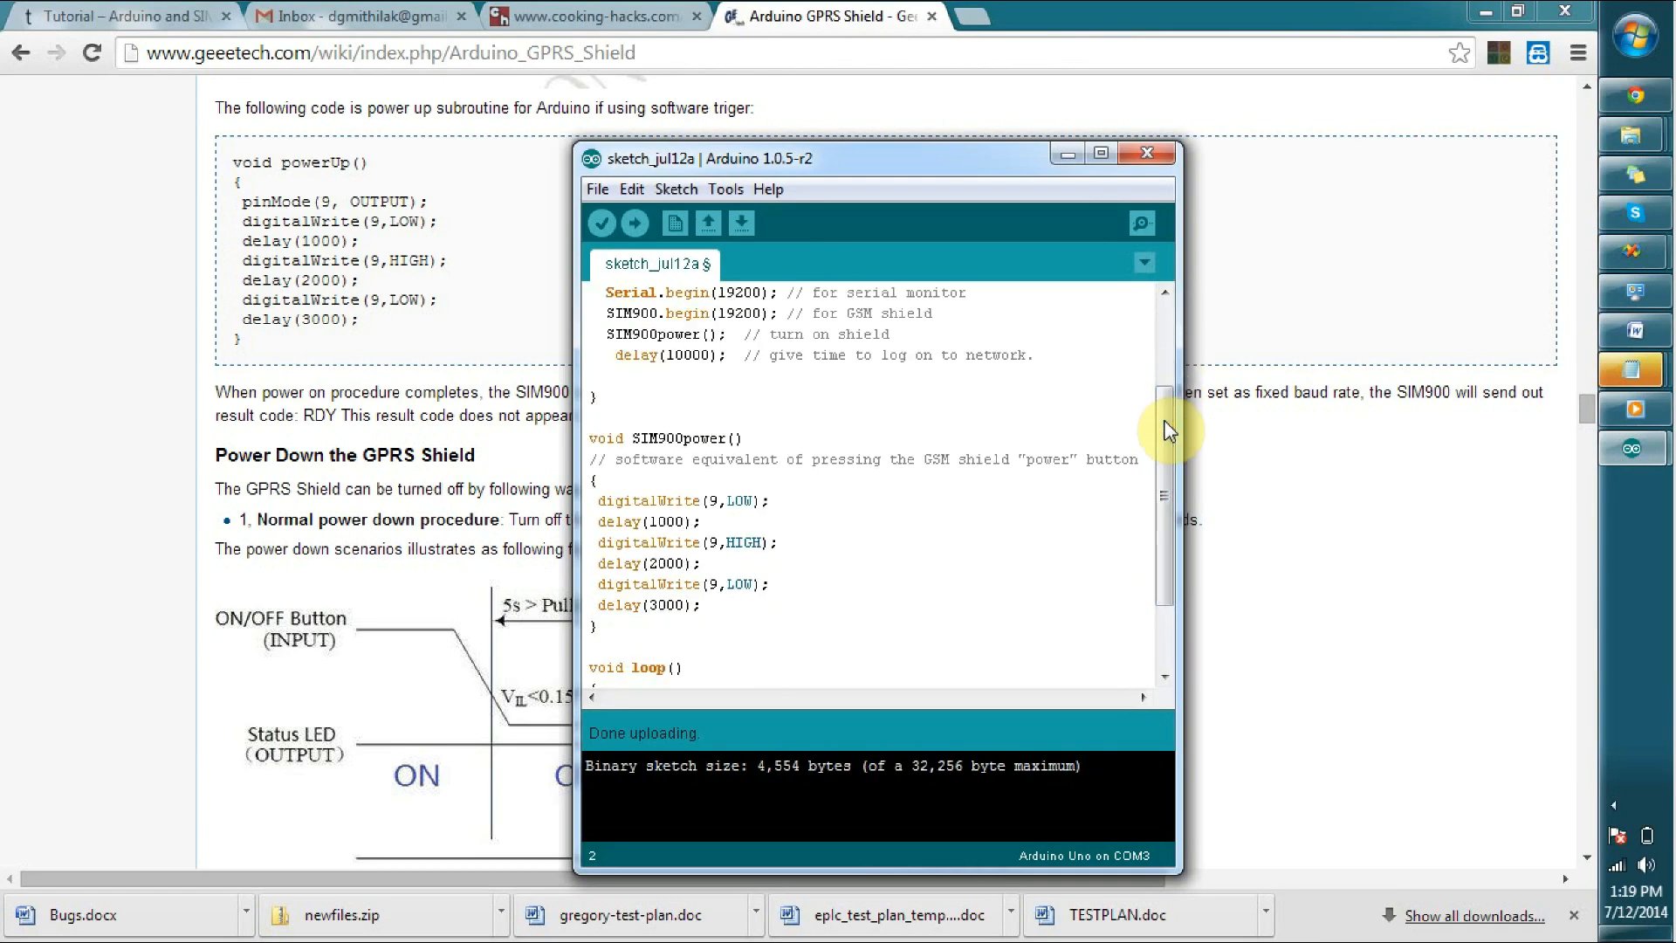
scroll(up, 3)
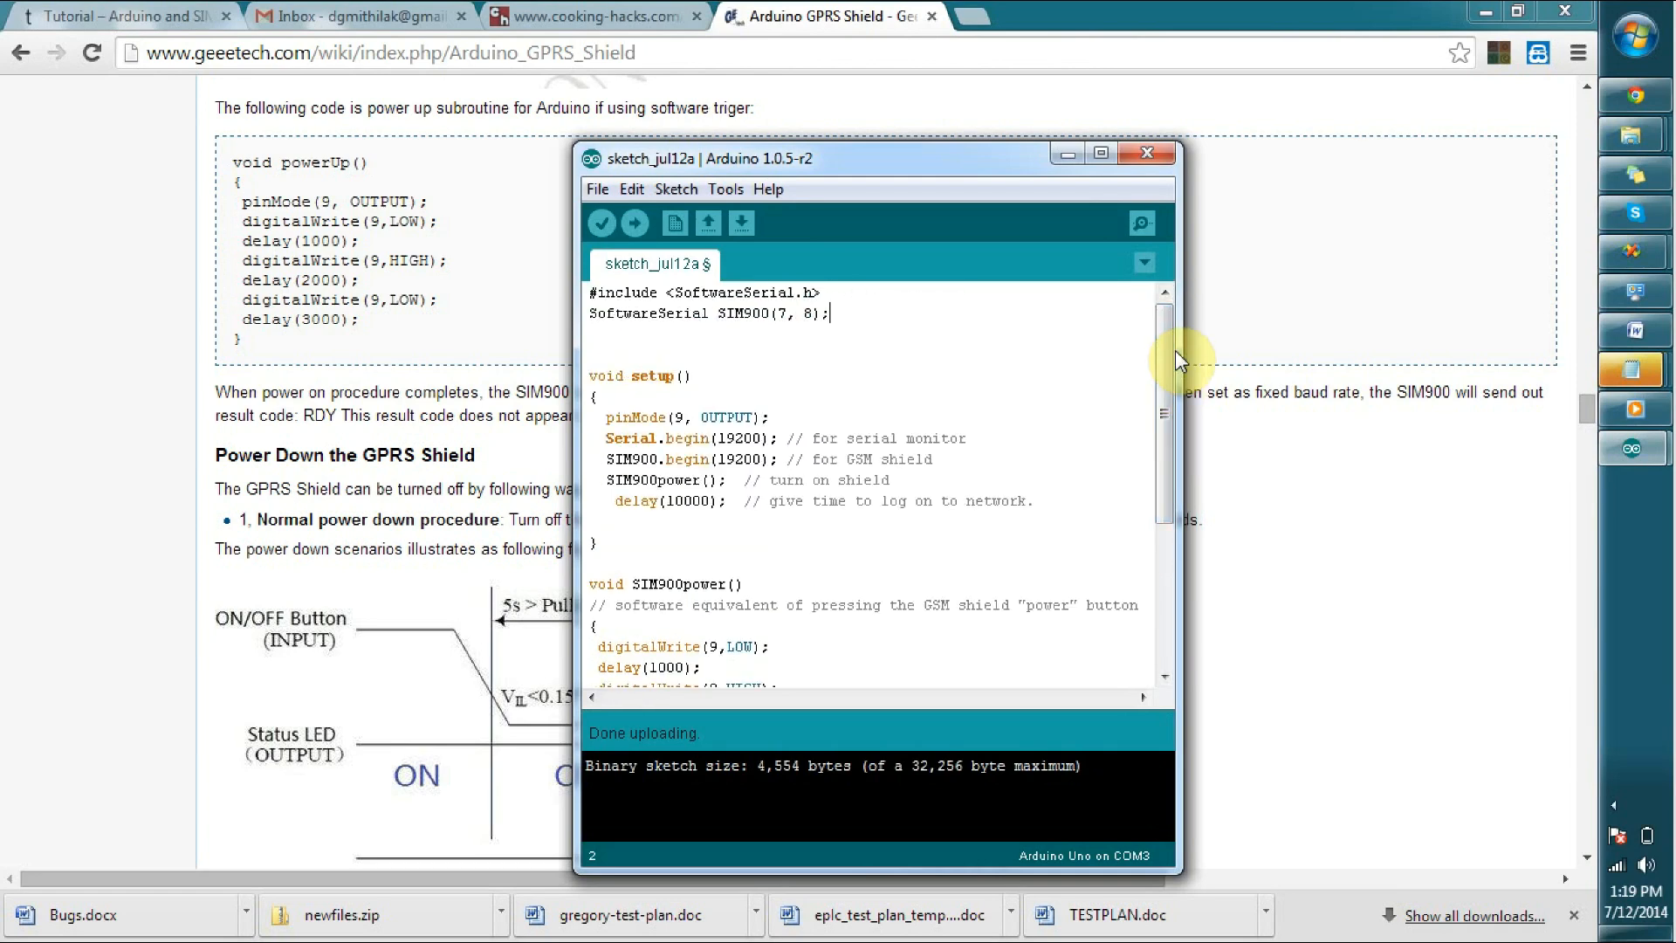
mouse_move(545, 511)
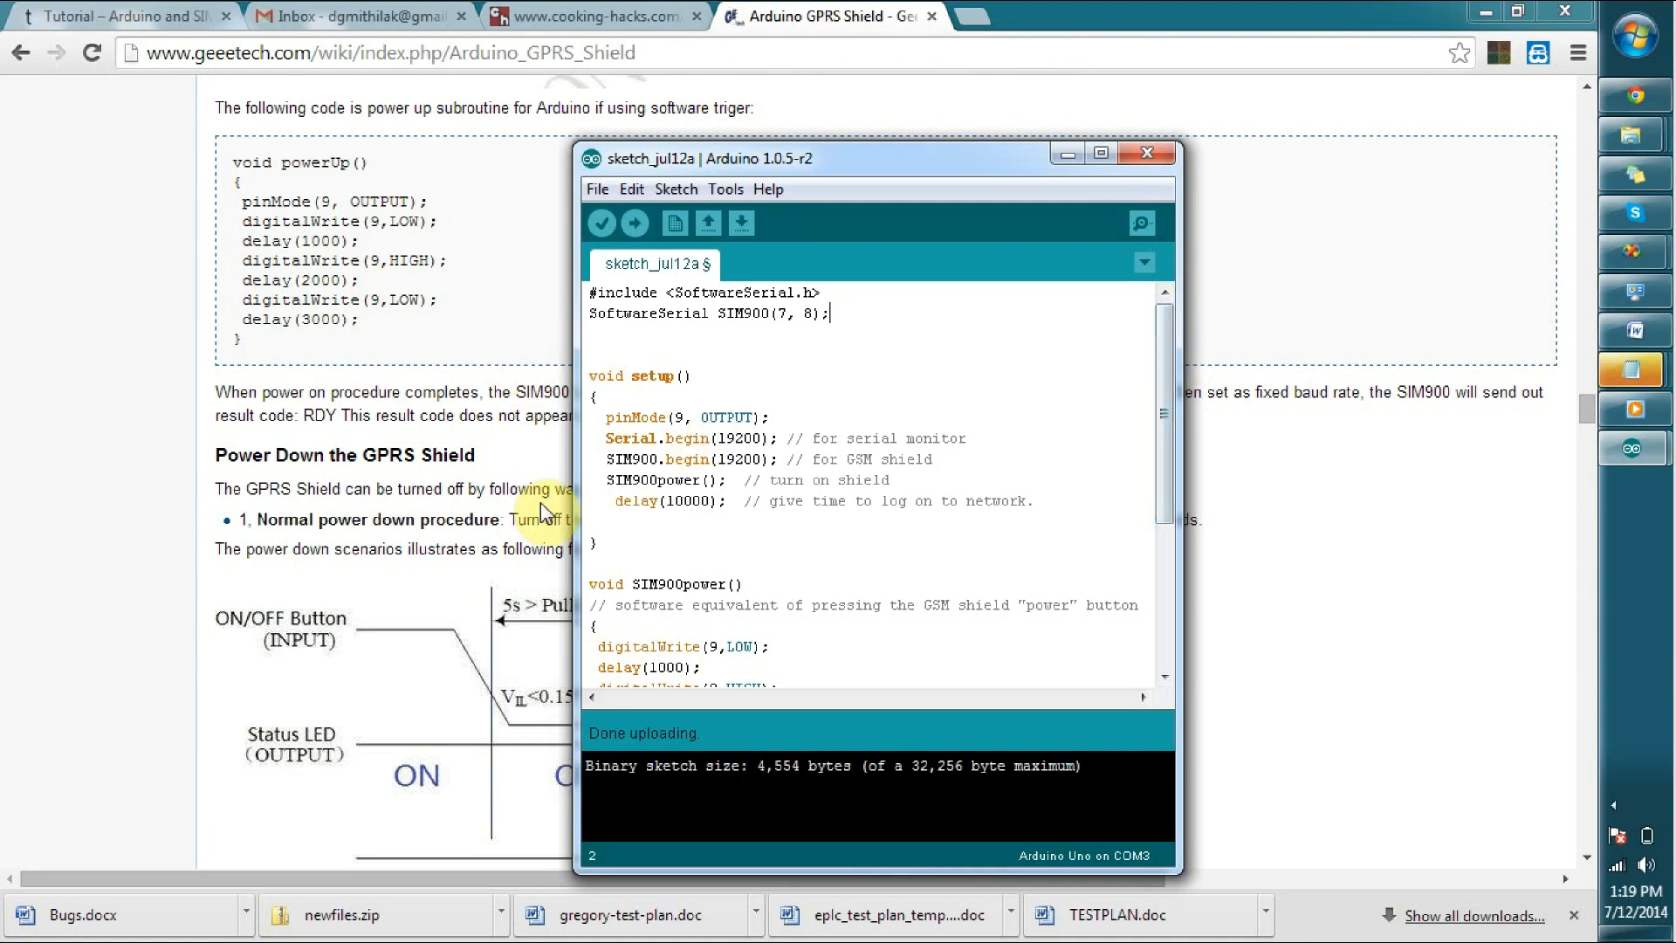
double_click(709, 313)
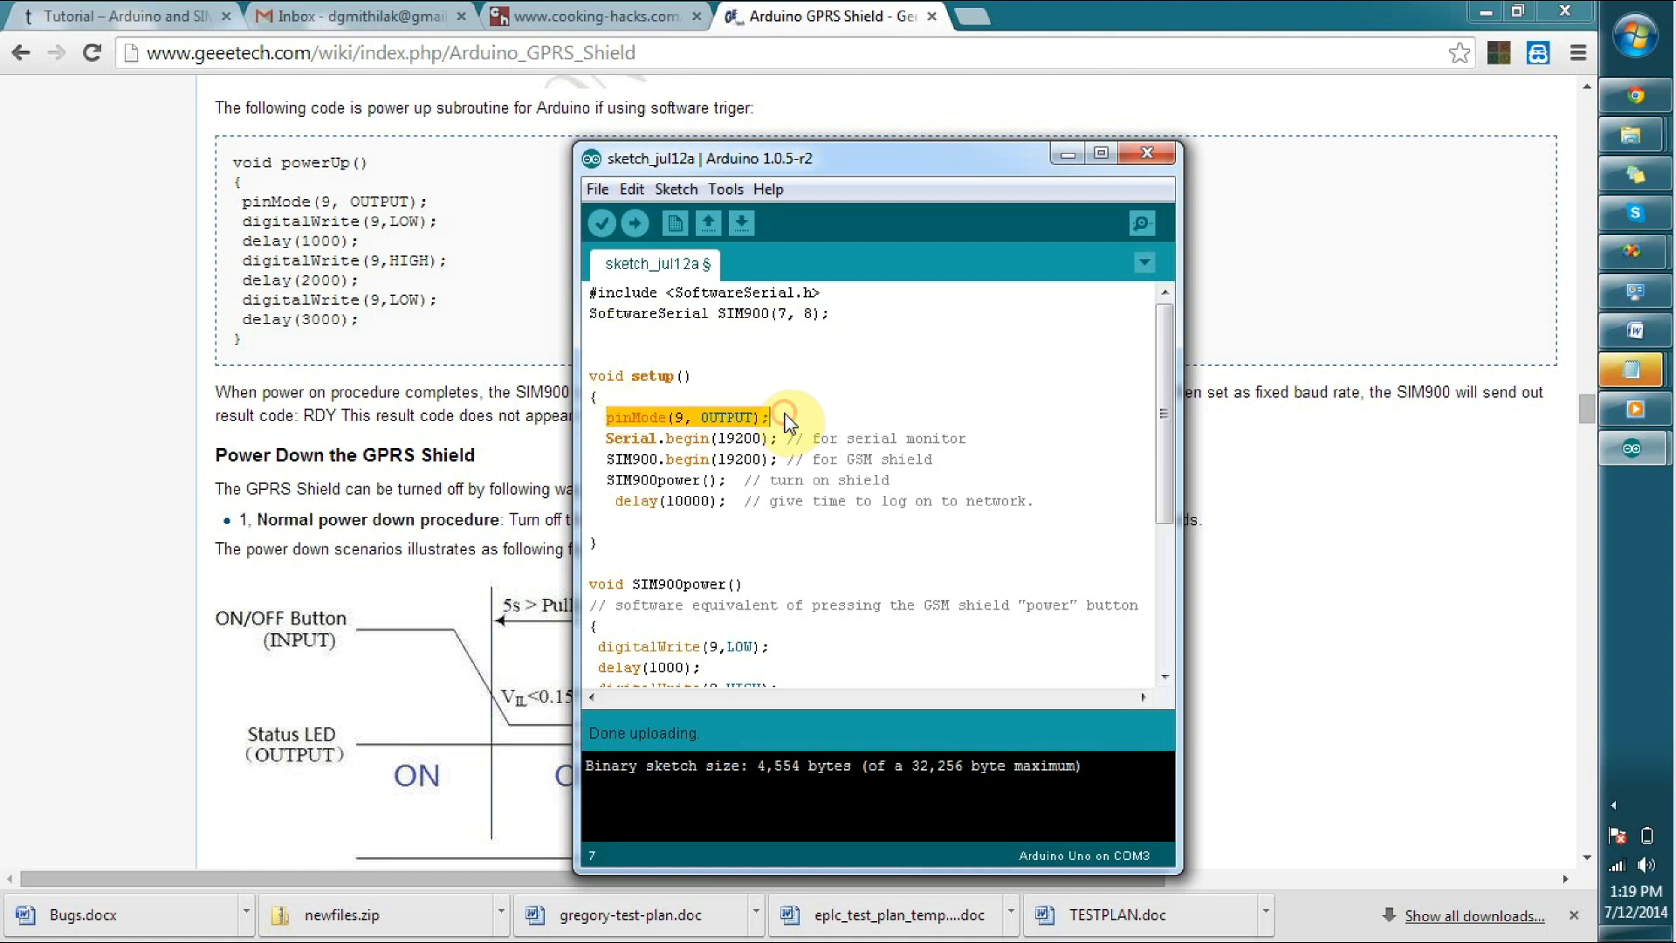
mouse_move(1092, 417)
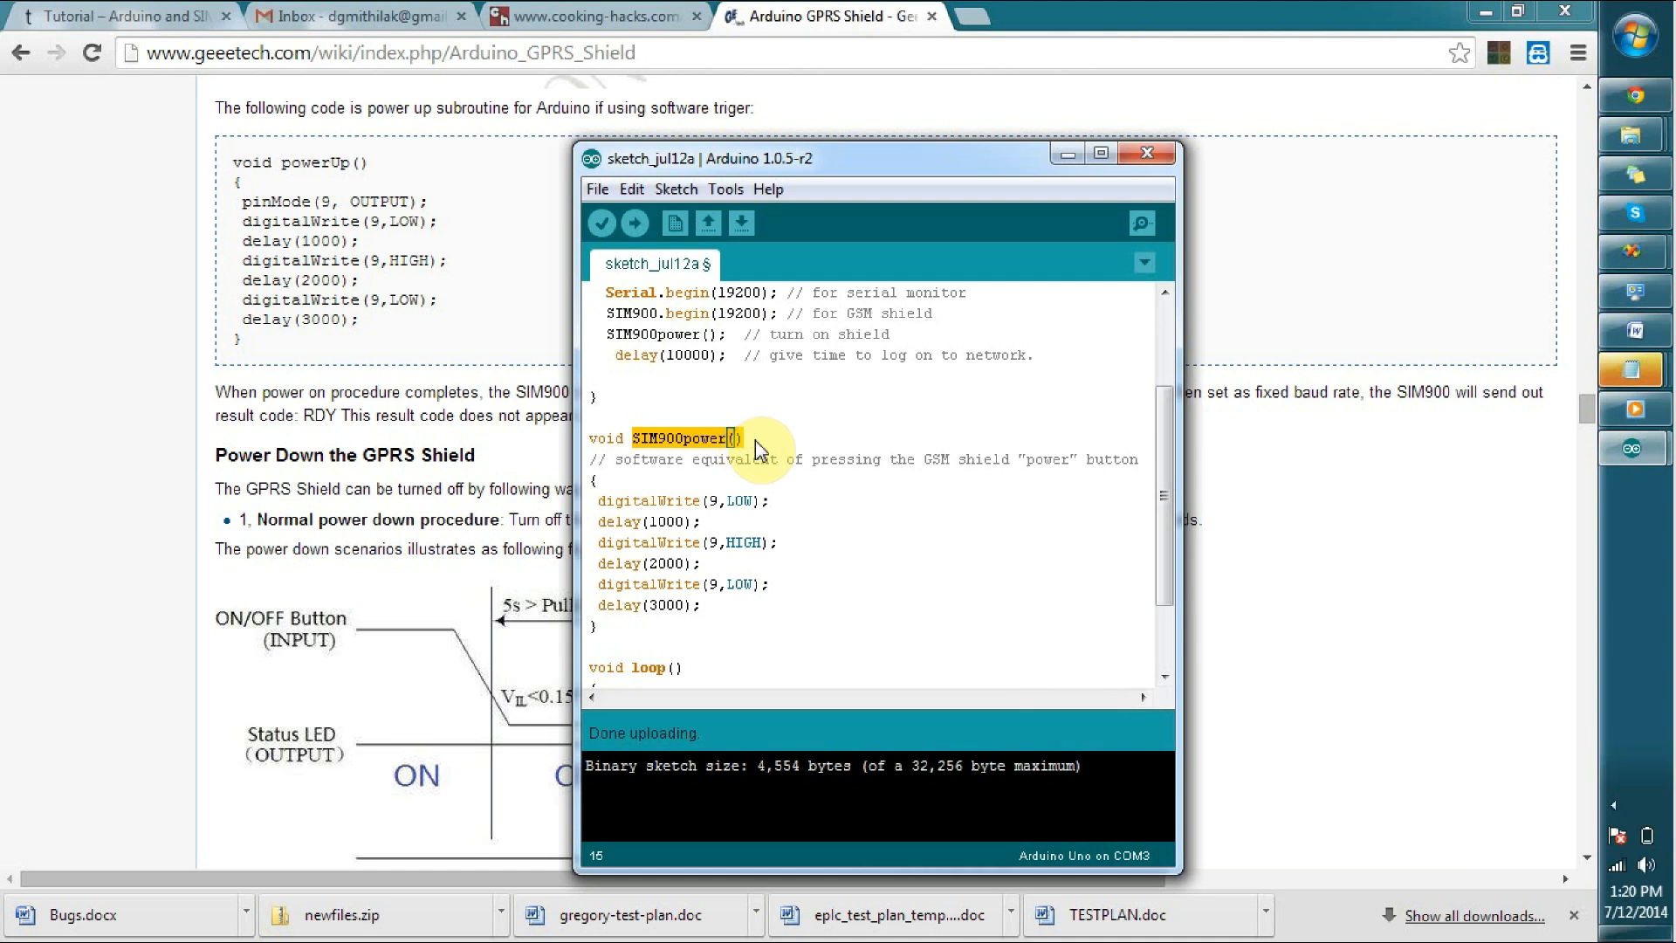
mouse_move(599, 513)
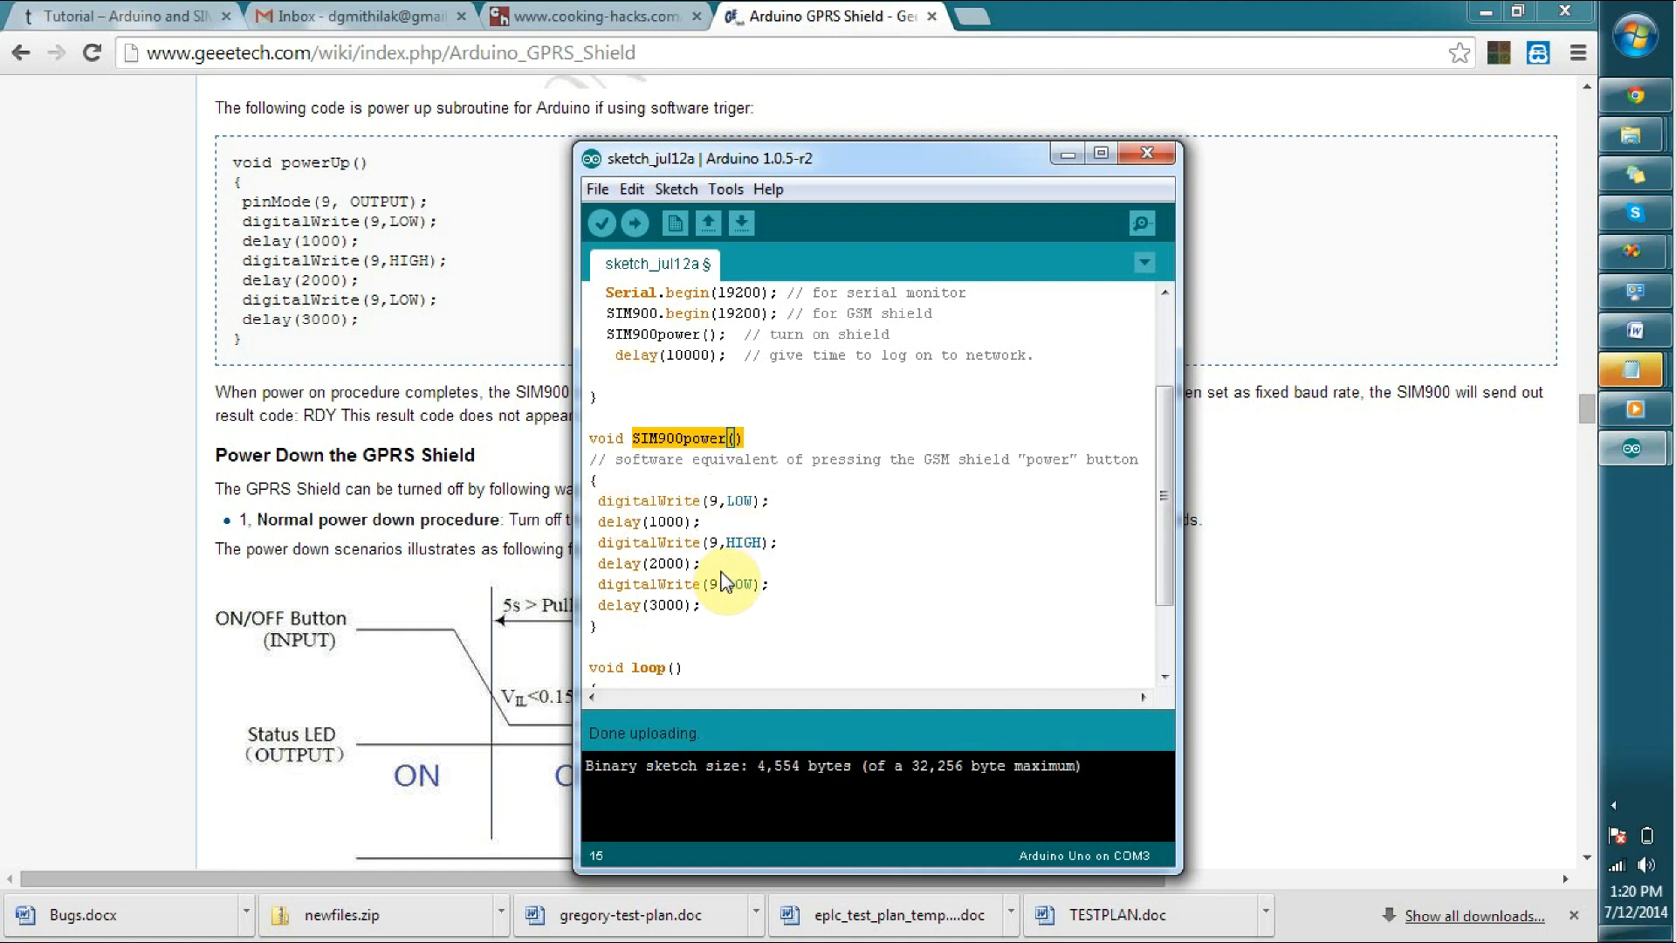
mouse_move(733, 545)
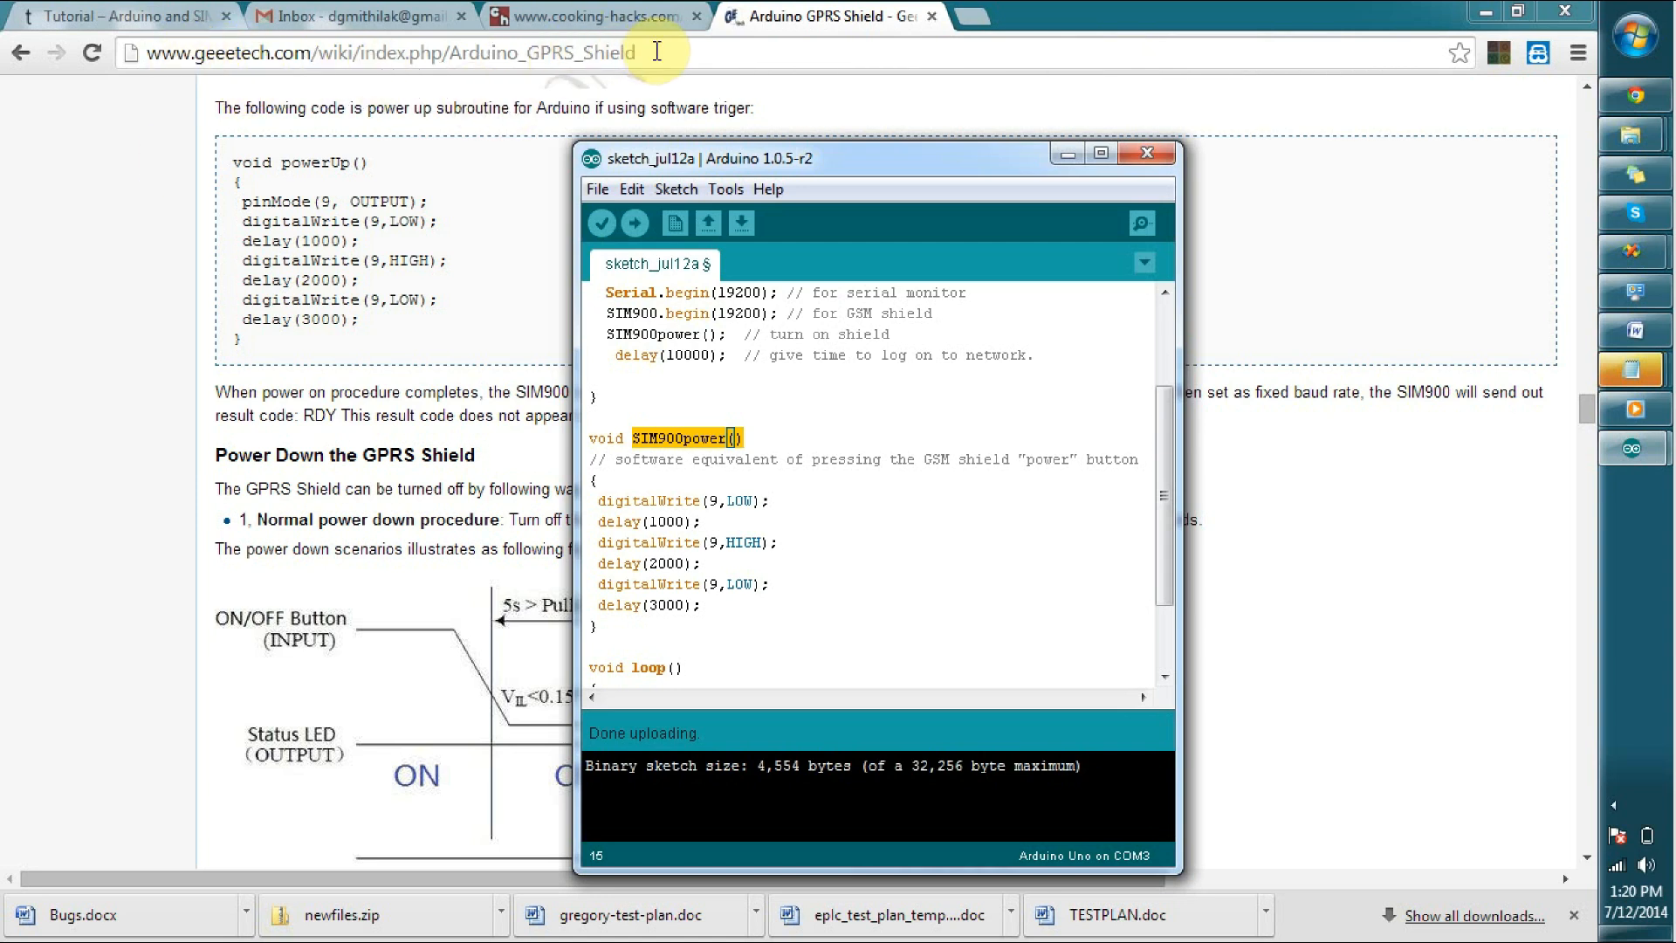
mouse_move(974, 426)
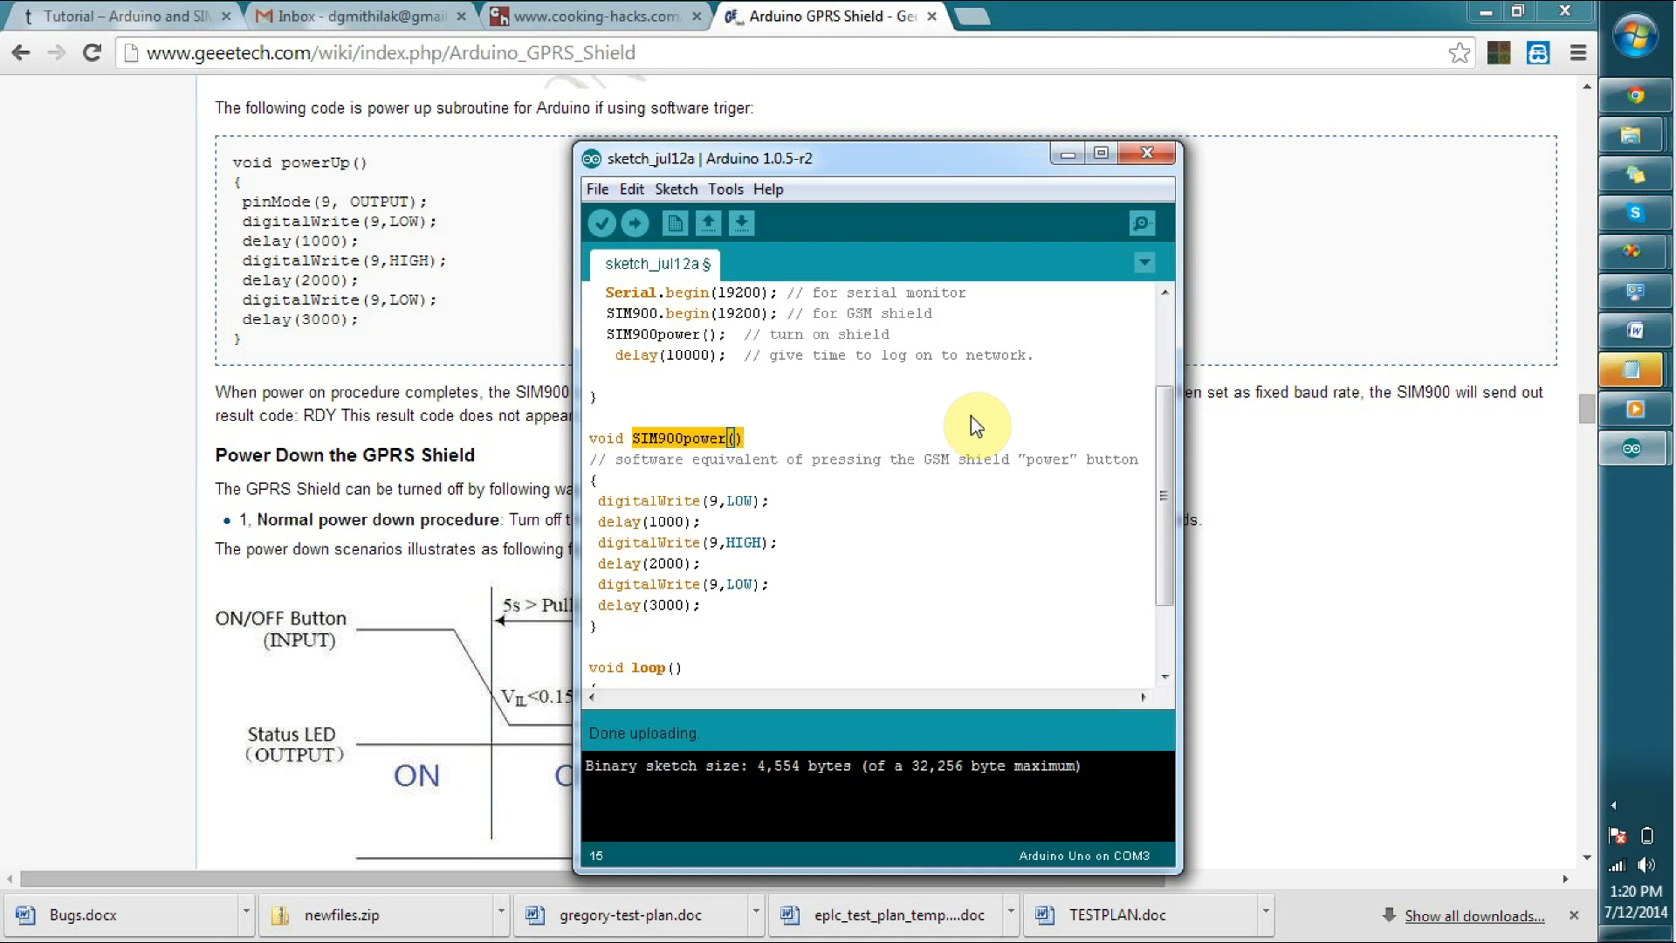
mouse_move(974, 460)
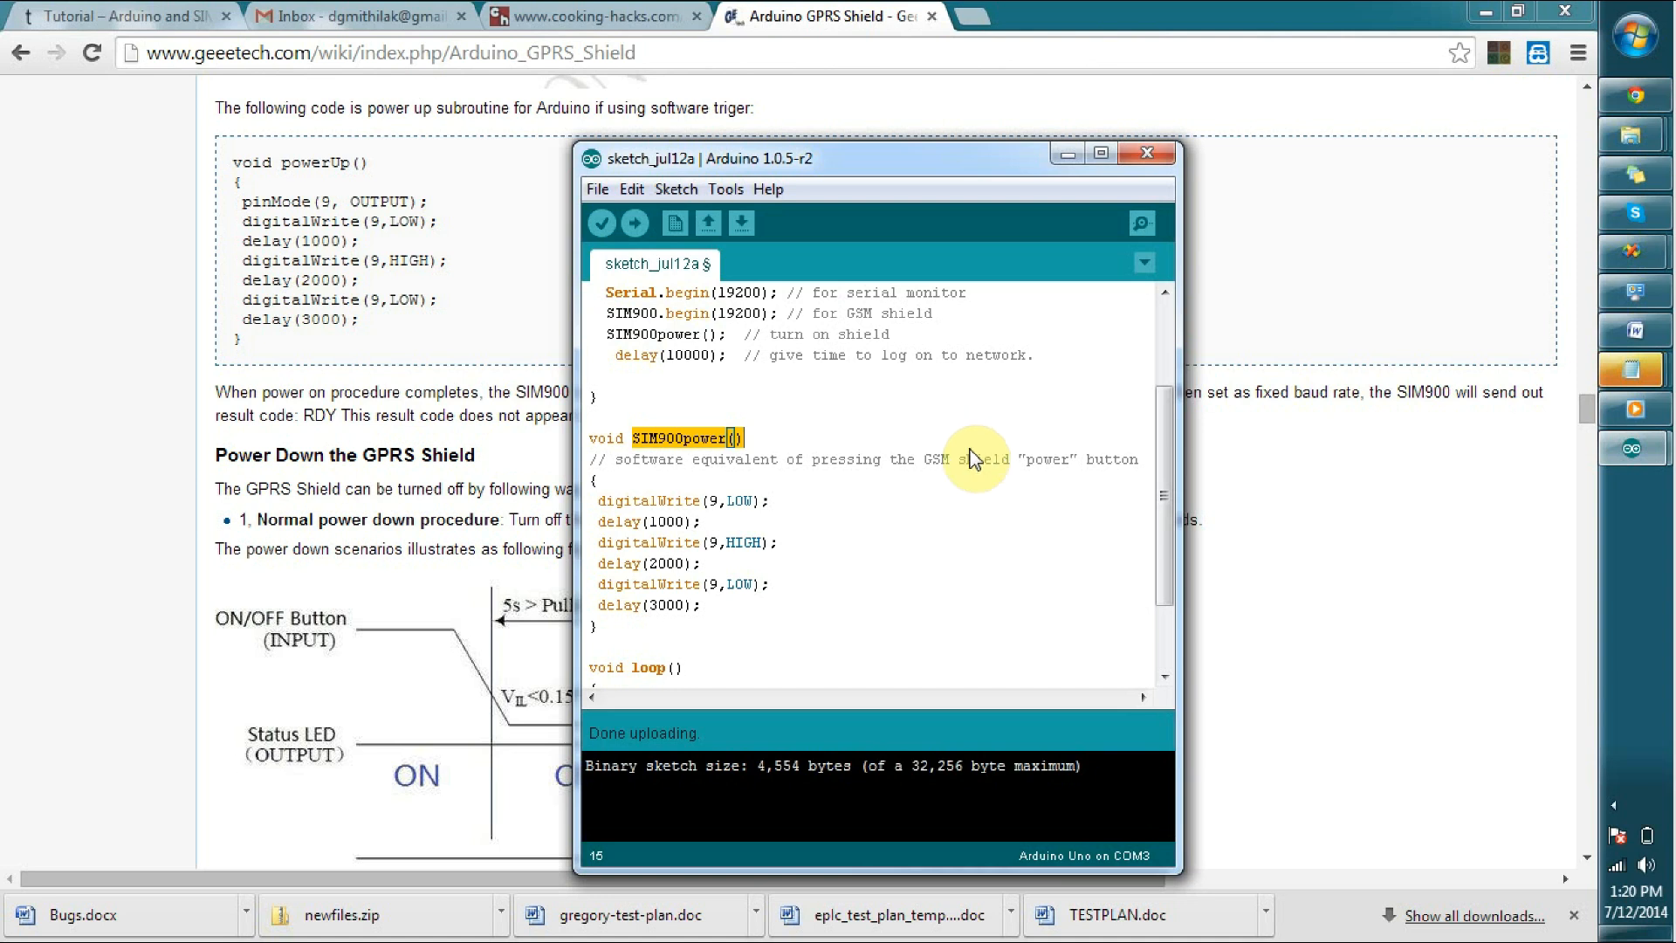
mouse_move(732, 326)
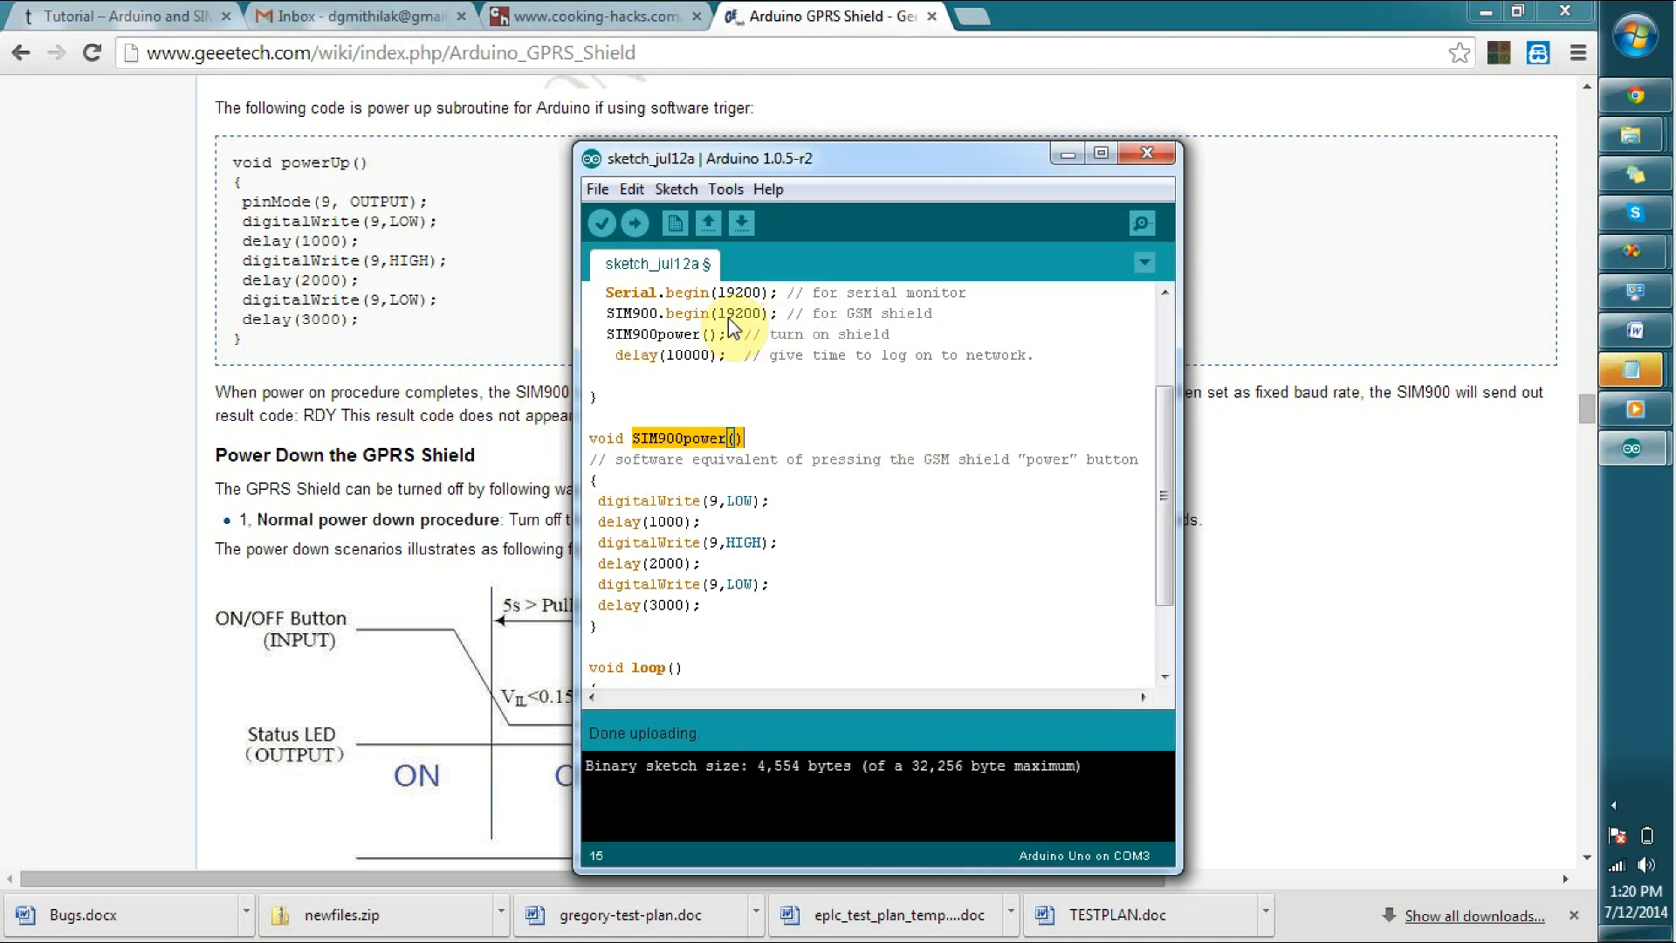
mouse_move(766, 478)
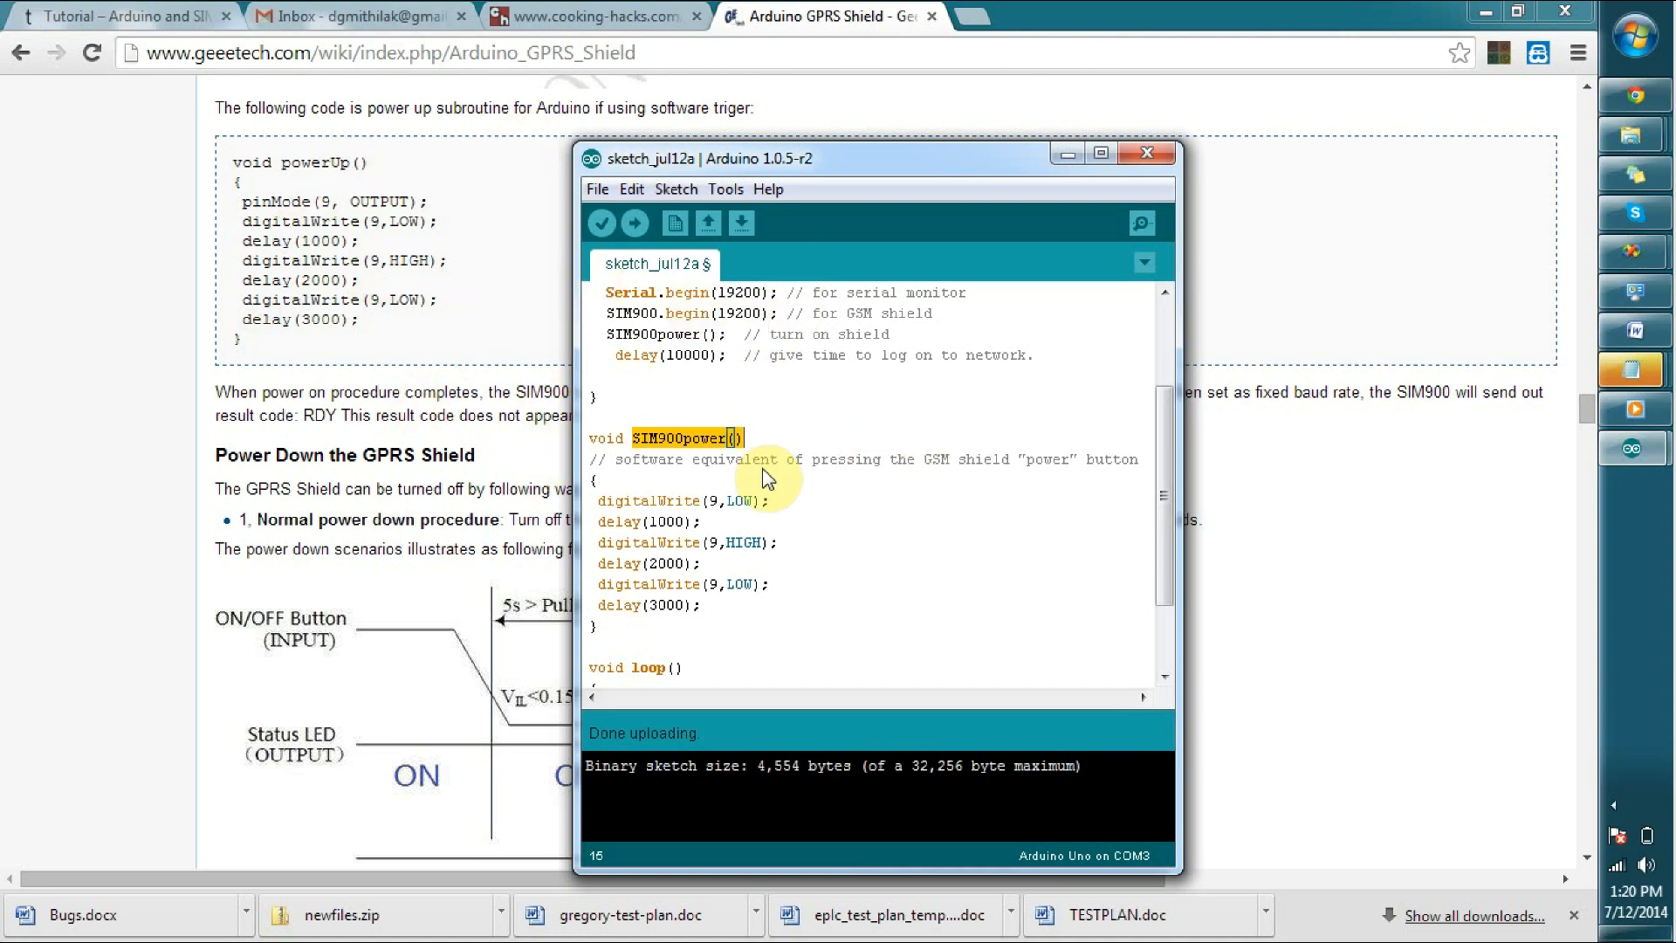
mouse_move(634, 224)
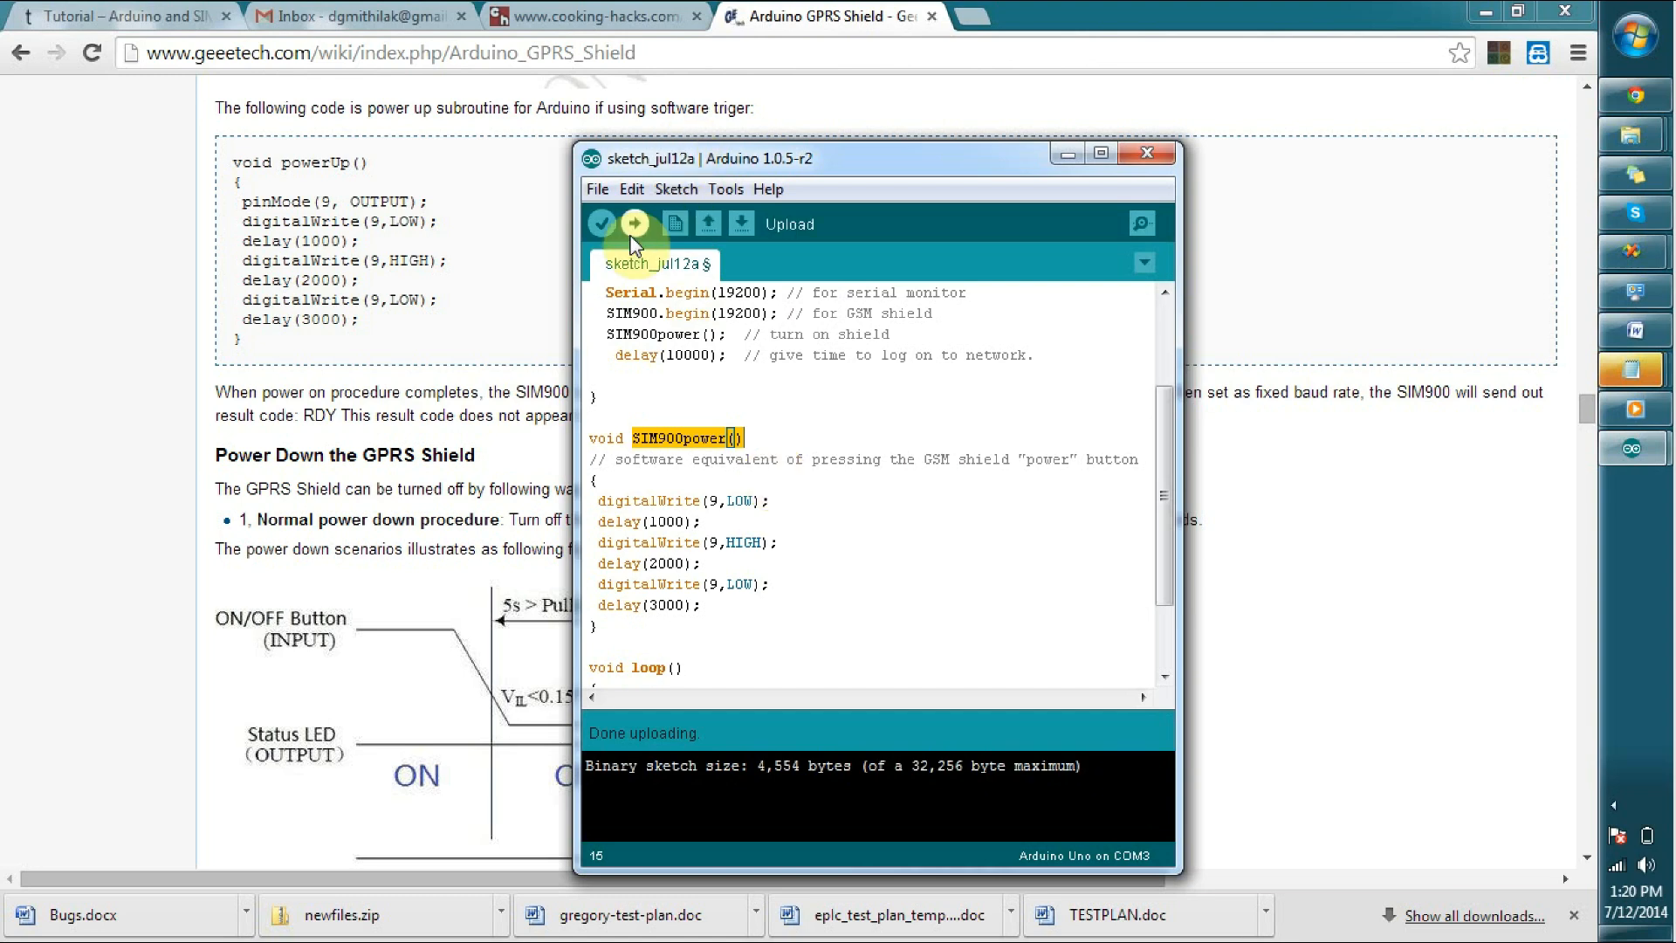
click(635, 224)
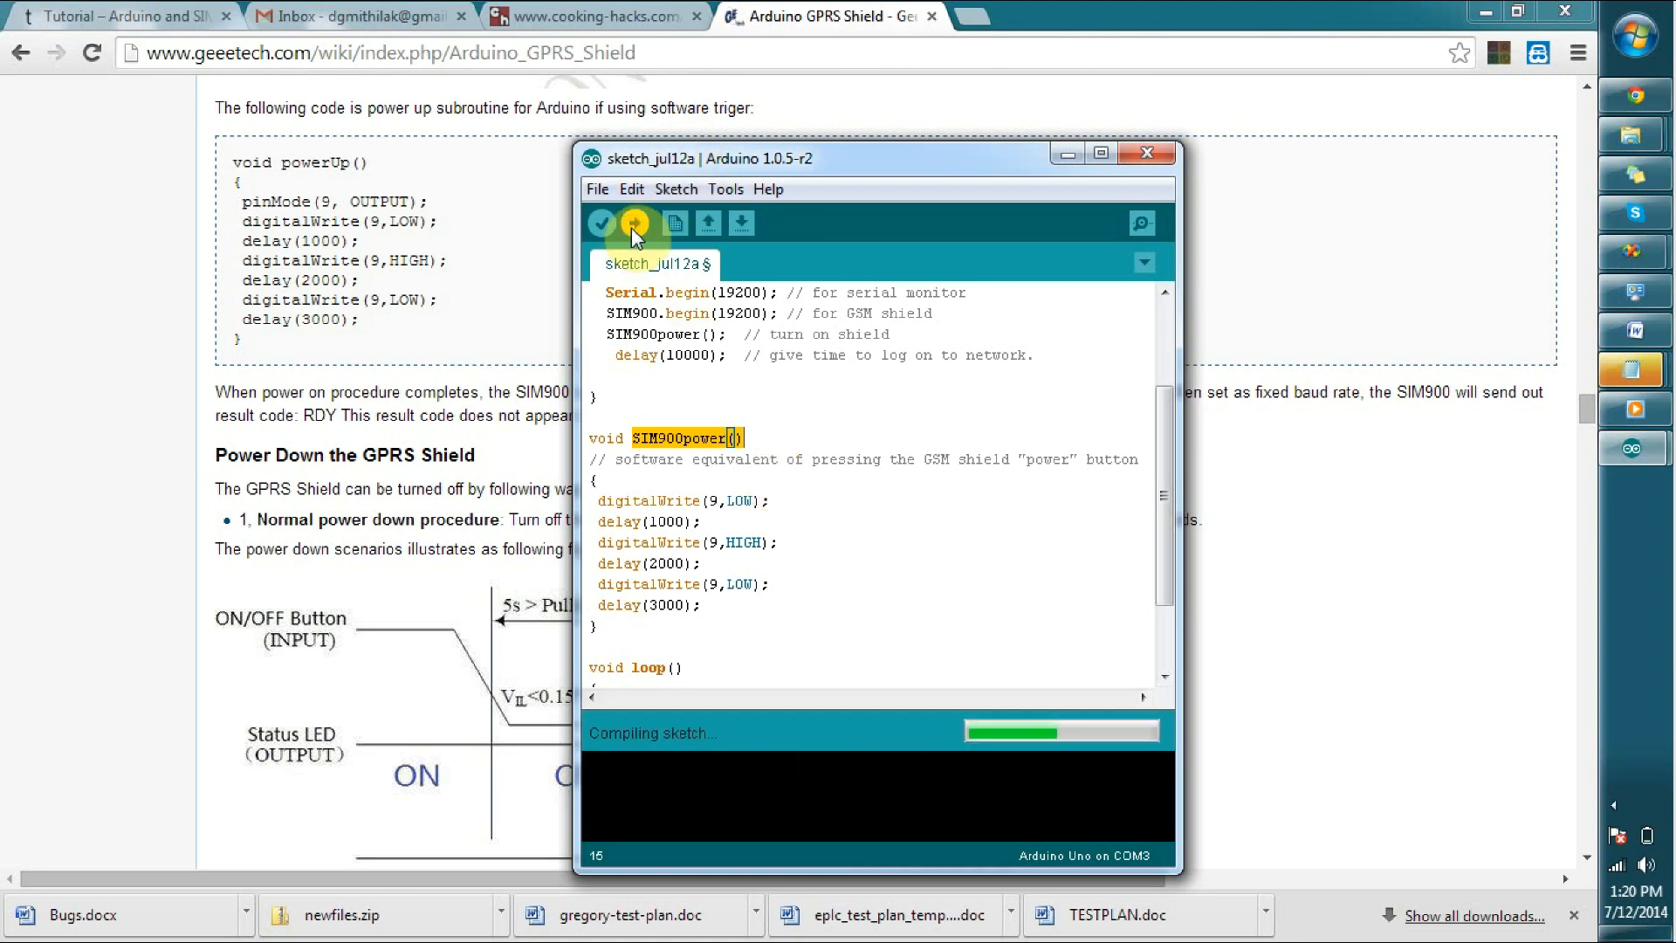